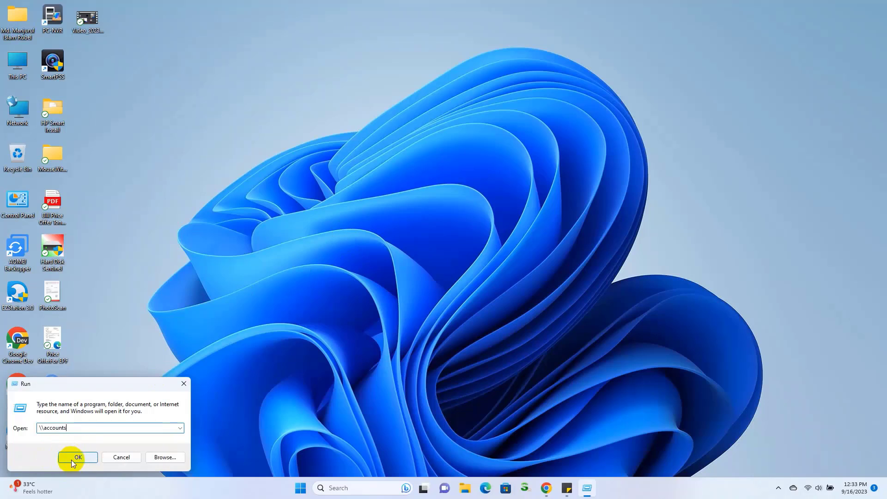
# Connect to the shared HP LaserJet Professional P1102 on \\accounts, accepting the credential overwrite prompt
pyautogui.click(78, 458)
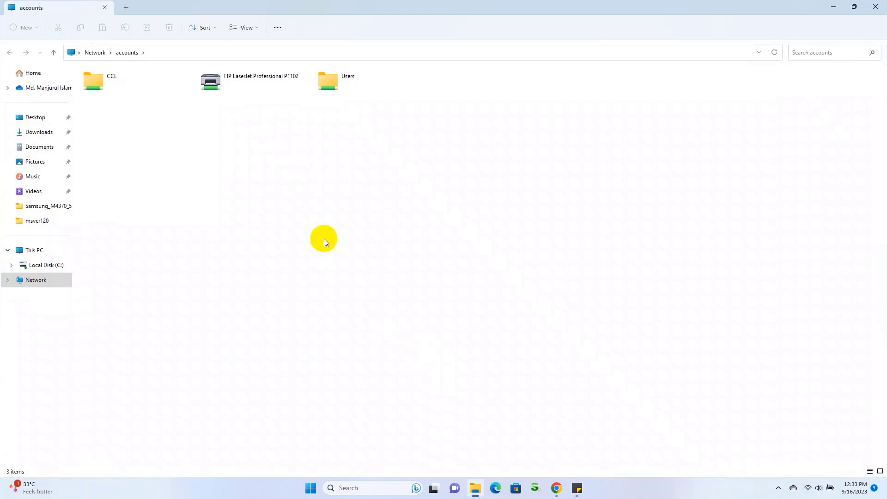
pyautogui.rightClick(251, 81)
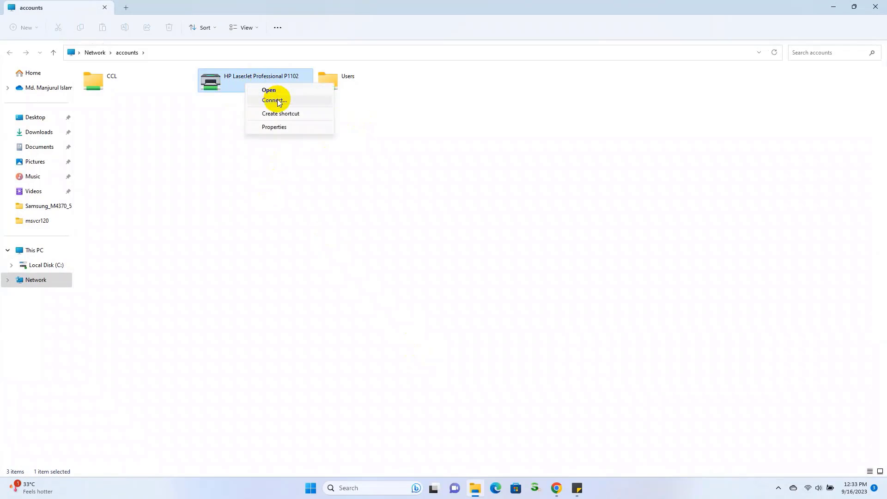
pyautogui.click(274, 100)
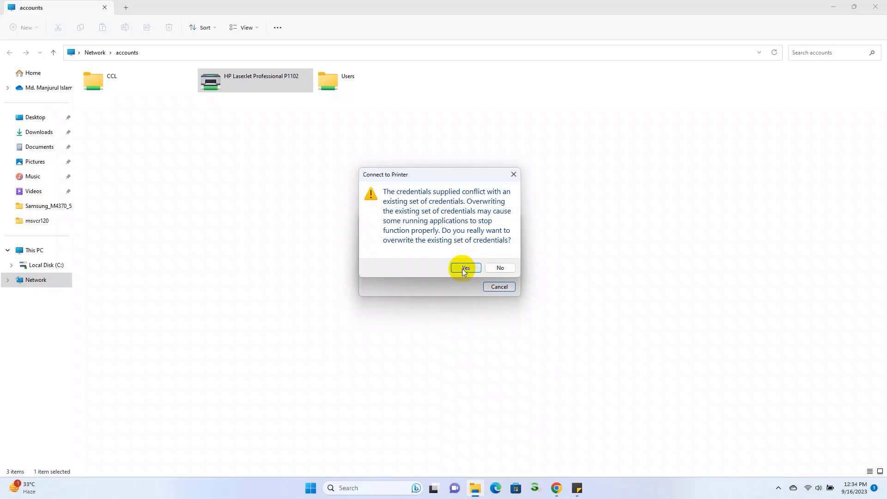
pyautogui.click(464, 268)
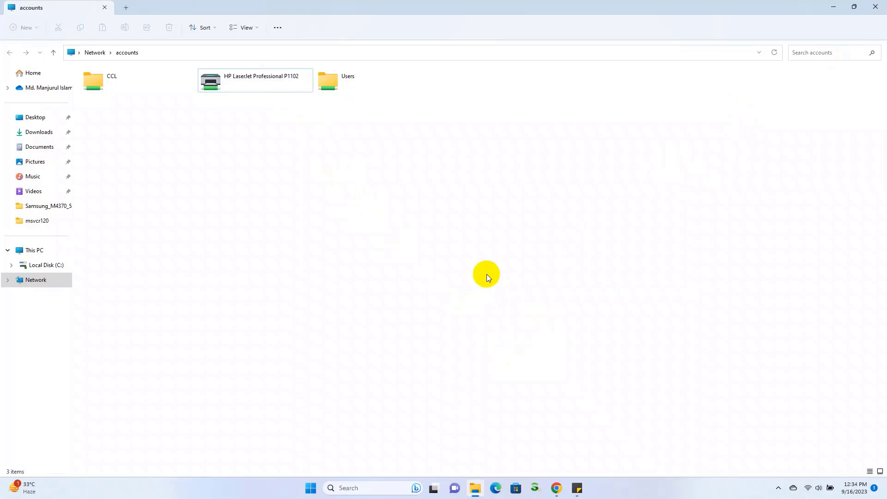
# Launch the Local Group Policy Editor by searching 'gpedit' from Start
pyautogui.click(310, 488)
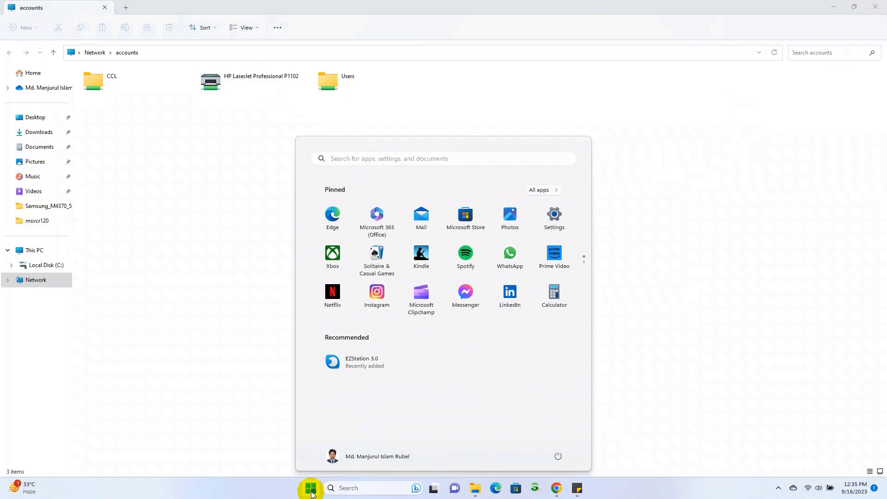
pyautogui.write('gpedit')
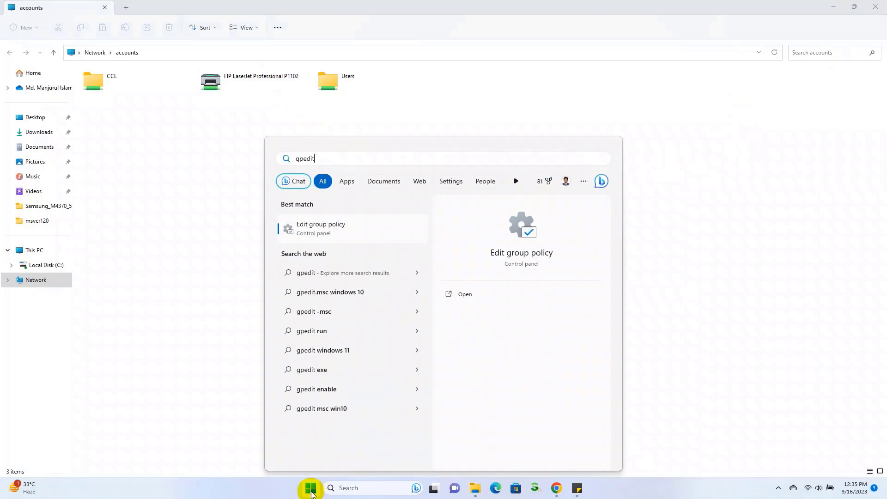
pyautogui.moveTo(408, 216)
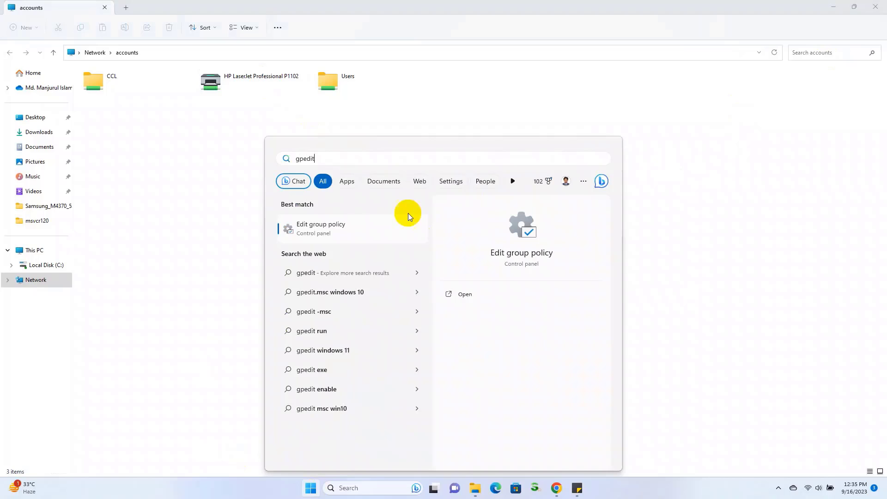
pyautogui.click(320, 229)
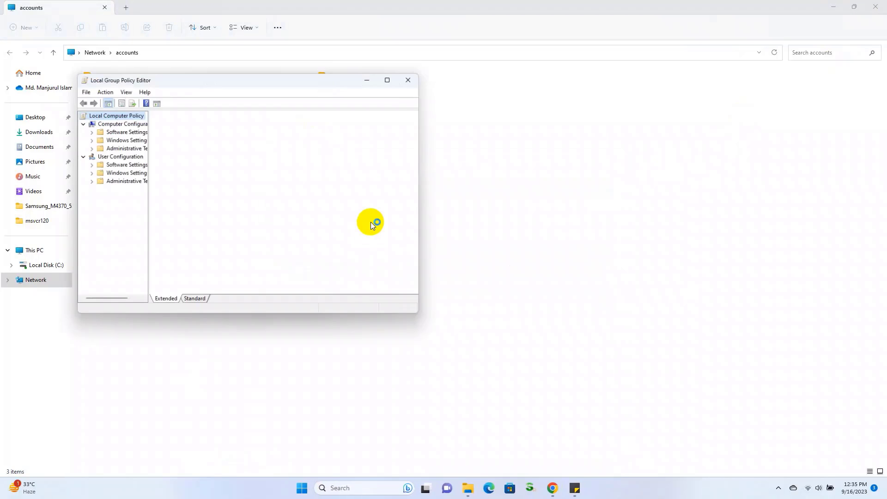
# Reach Computer Configuration > Administrative Templates > Printers and edit Configure RPC connection settings
pyautogui.click(116, 116)
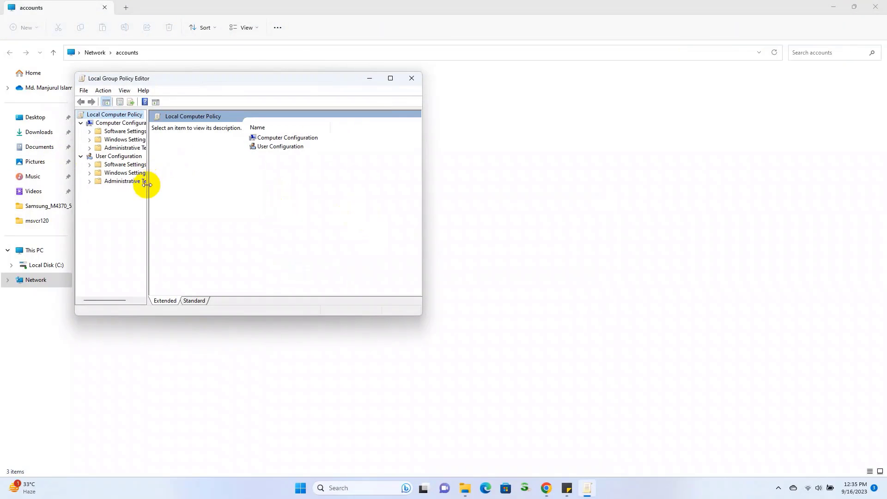
pyautogui.moveTo(147, 184); pyautogui.dragTo(221, 192)
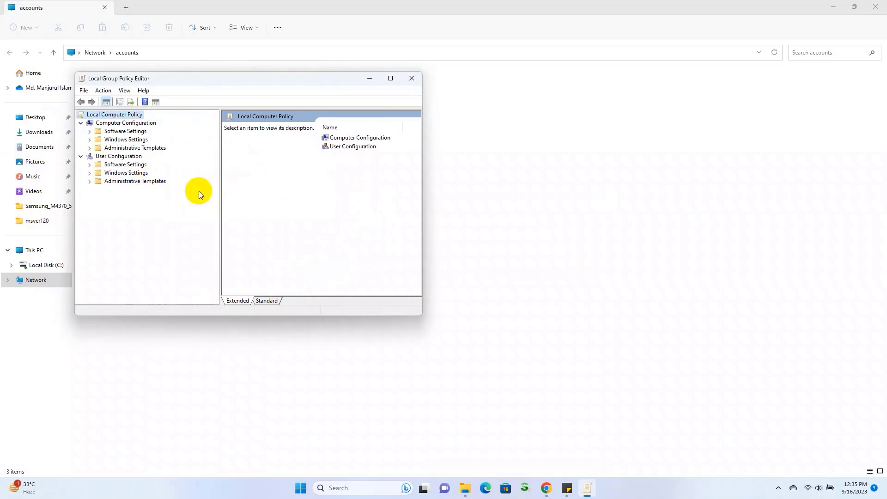
pyautogui.click(134, 148)
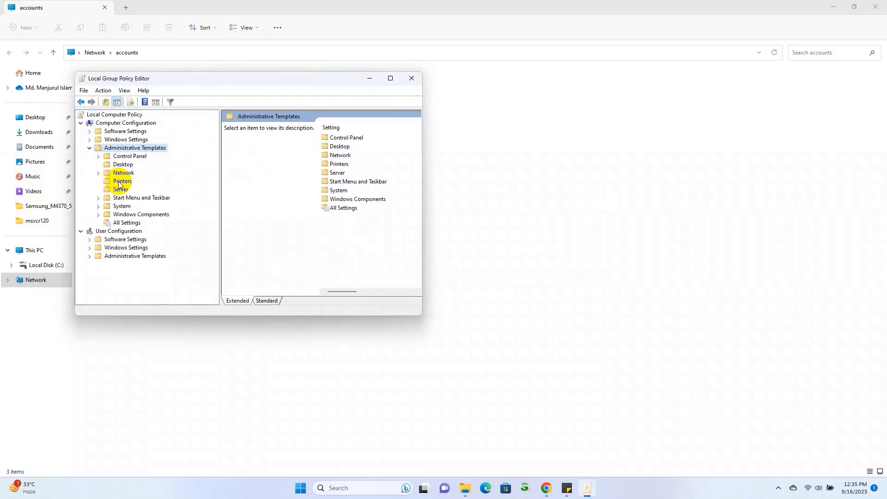
pyautogui.click(122, 181)
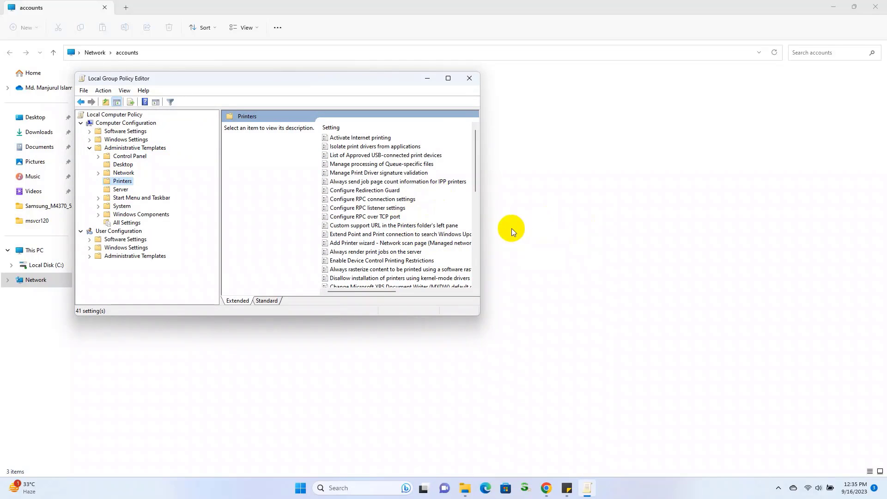
pyautogui.click(372, 200)
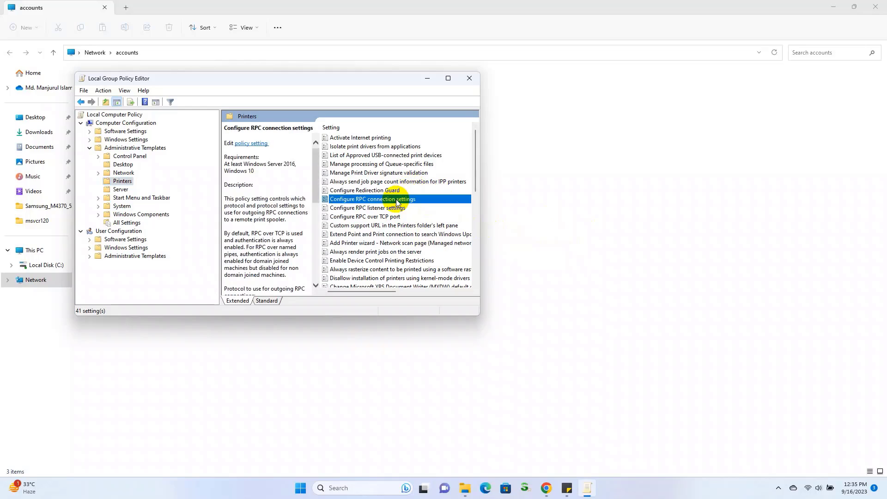
pyautogui.doubleClick(371, 200)
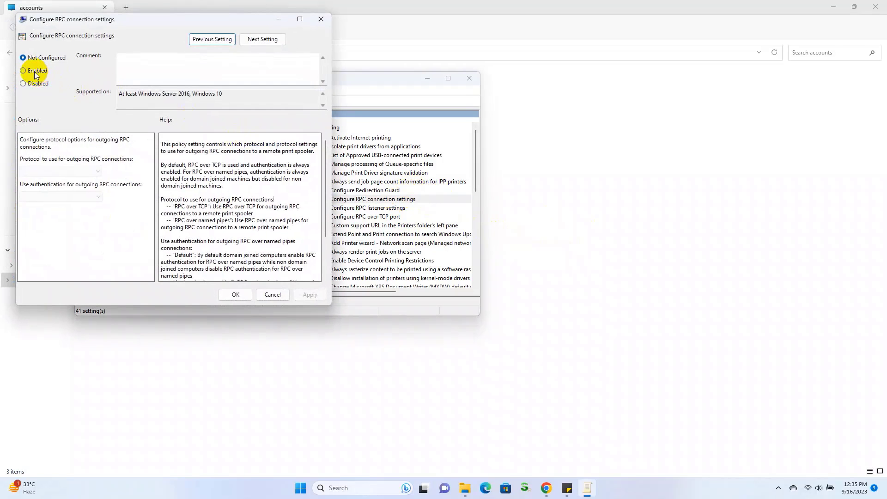
# Enable the policy and choose RPC over TCP for outgoing RPC connections
pyautogui.click(23, 70)
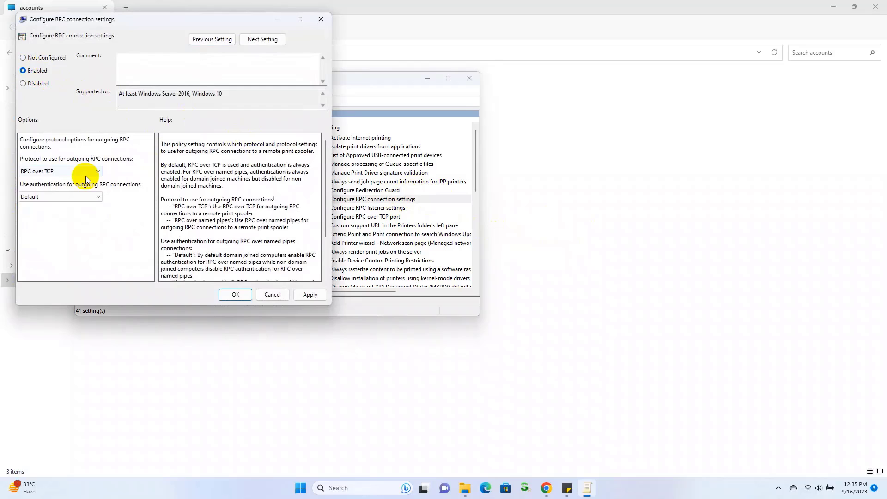
pyautogui.click(59, 171)
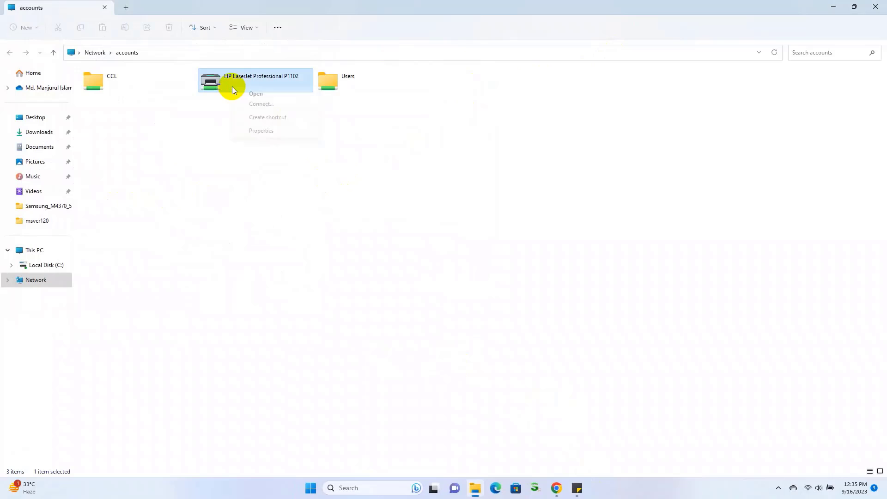
# Reconnect to the shared HP LaserJet P1102 and trust it so its driver installs
pyautogui.click(261, 103)
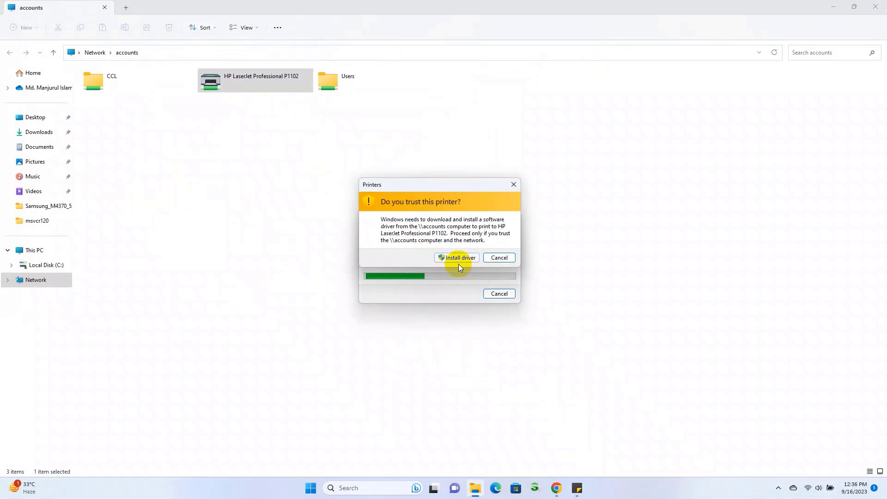
pyautogui.click(456, 258)
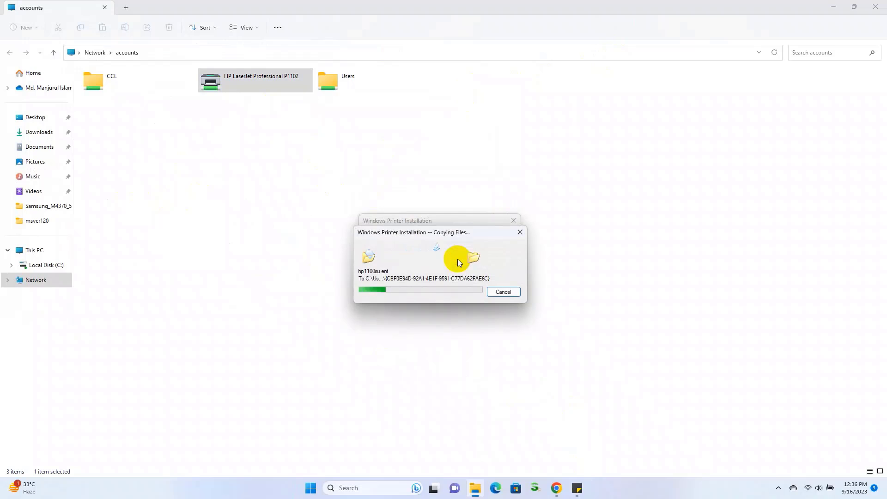